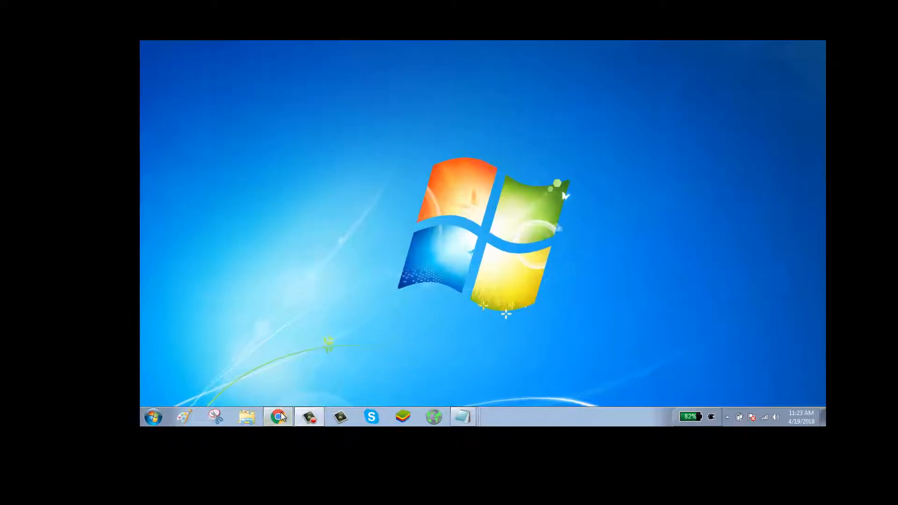
# Launch Chrome and load box.com in an incognito window
pyautogui.click(279, 416)
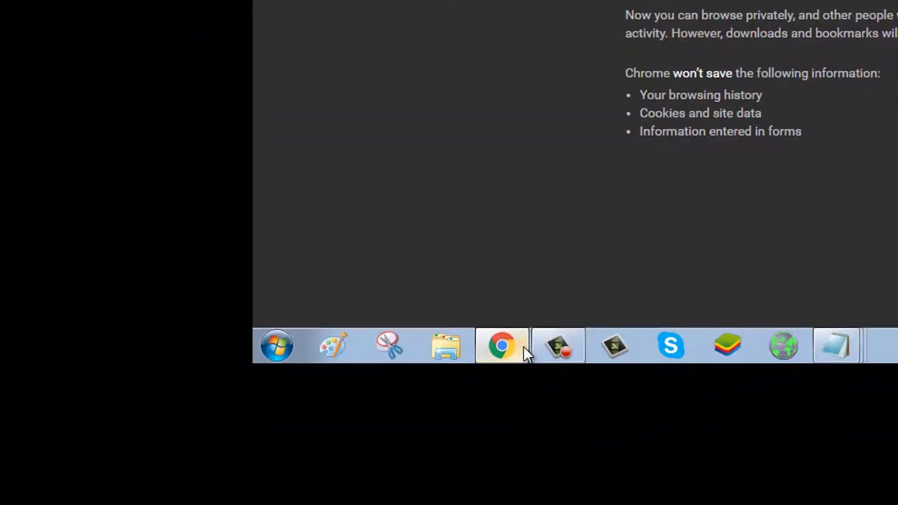
pyautogui.write('box.com/login')
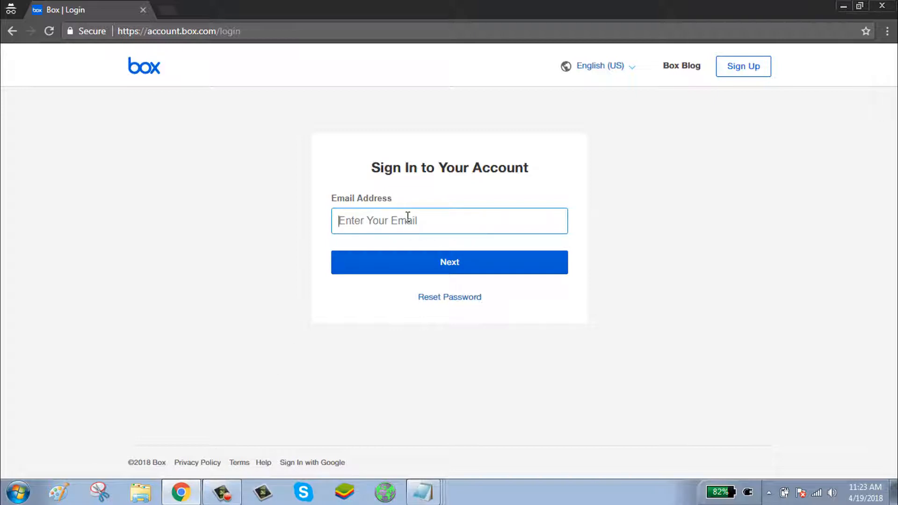
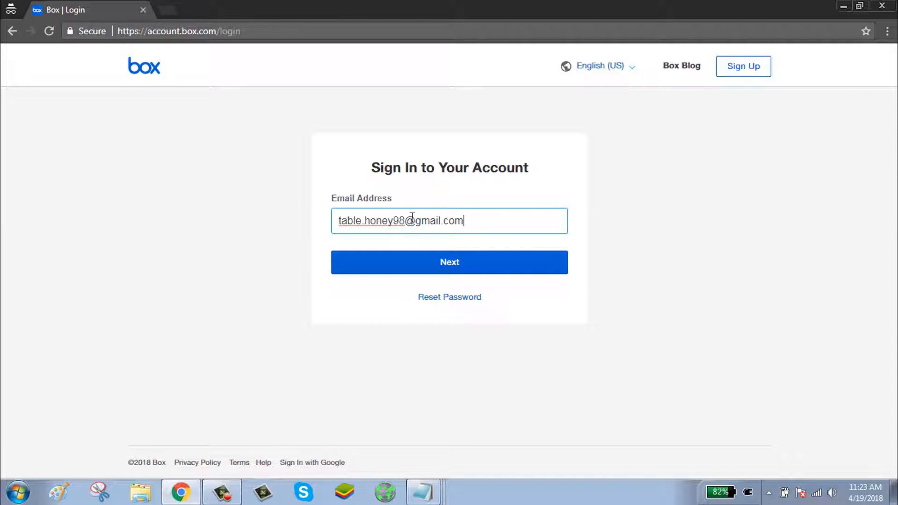
pyautogui.click(449, 262)
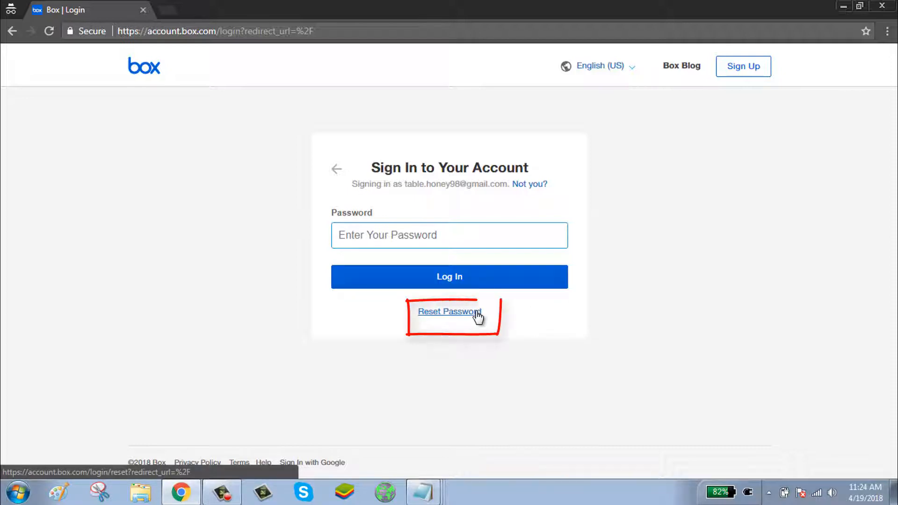
pyautogui.click(449, 311)
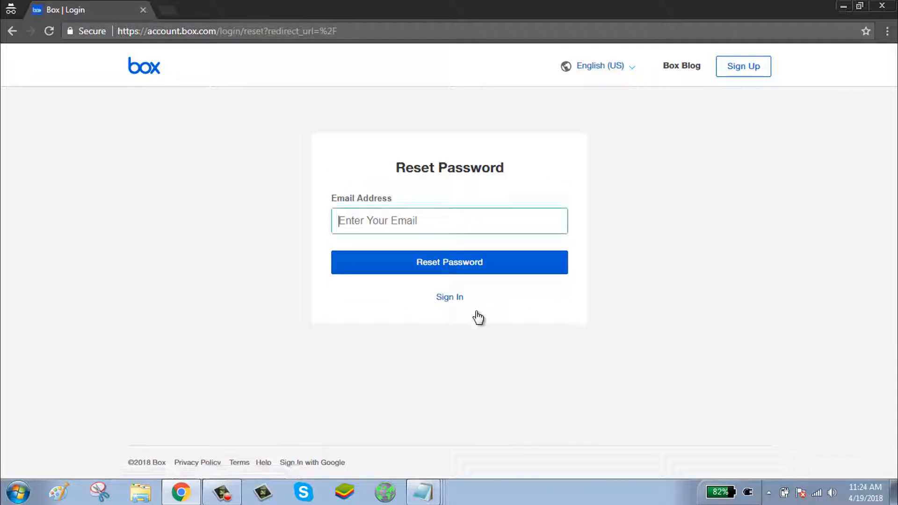
pyautogui.click(449, 220)
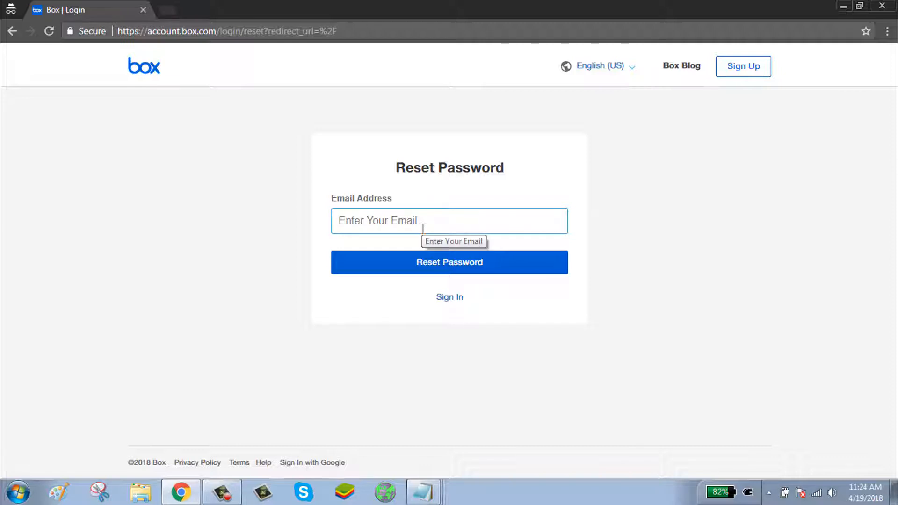
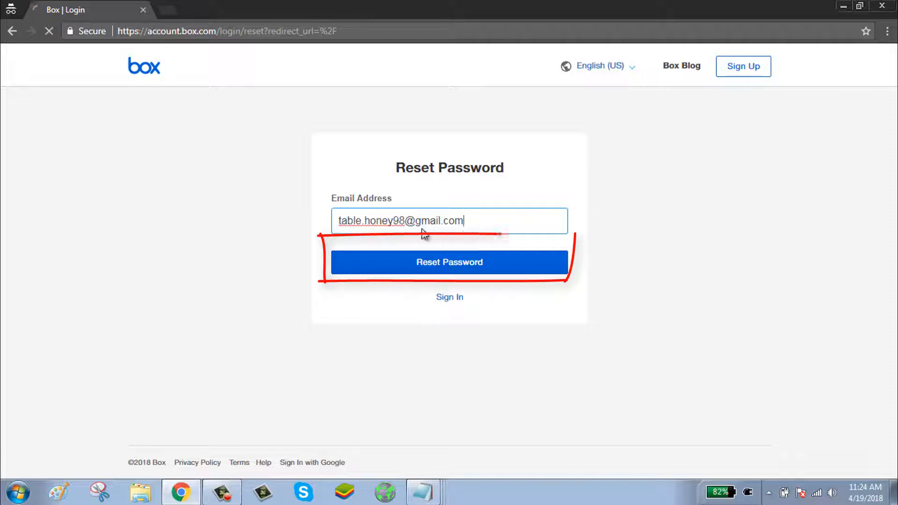
pyautogui.click(449, 263)
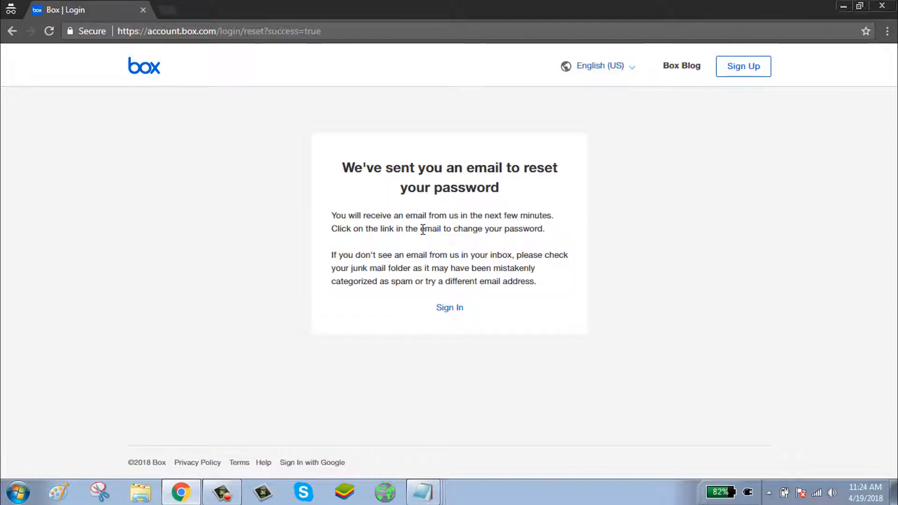
pyautogui.moveTo(378, 186)
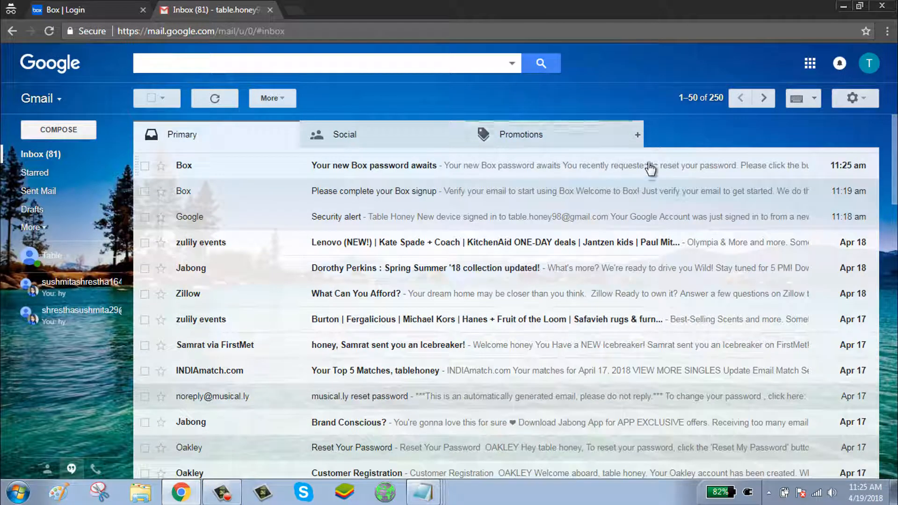
# Open the 'Your new Box password awaits' email in Gmail and follow its reset link
pyautogui.click(374, 166)
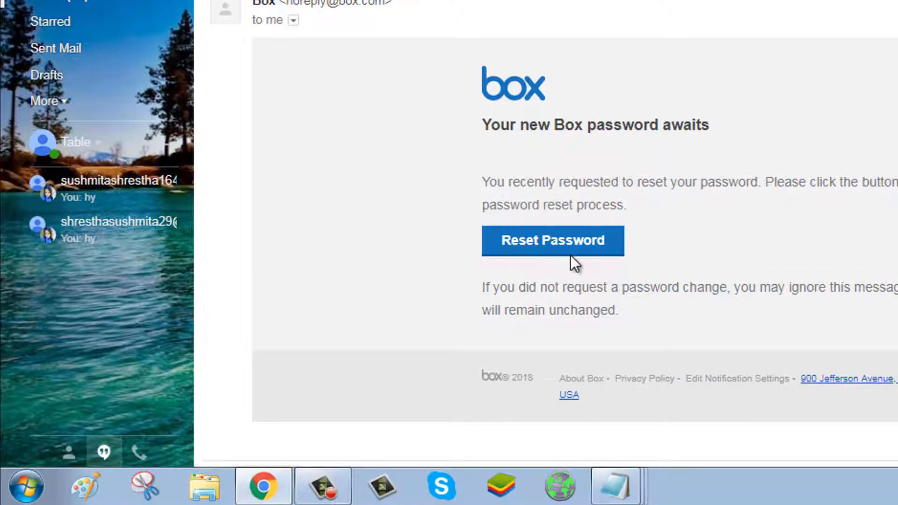
pyautogui.click(552, 240)
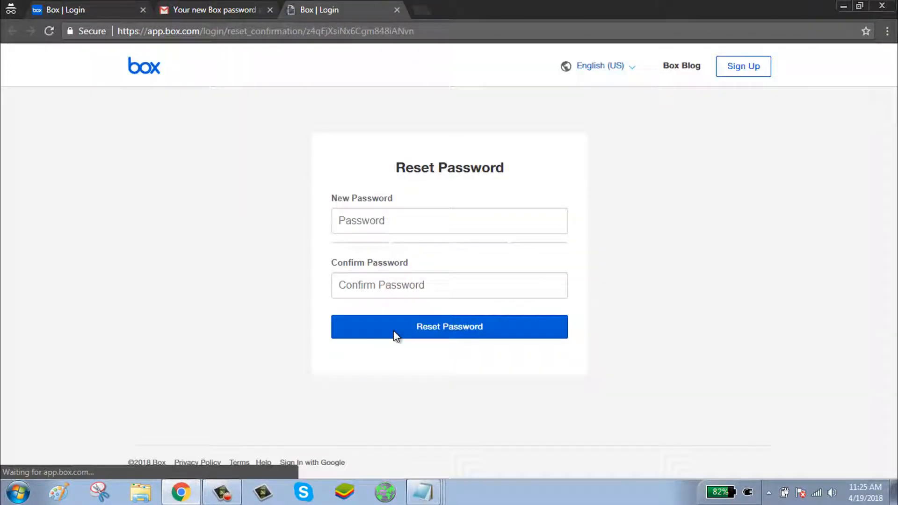
# Enter the new password in both fields and submit the reset
pyautogui.click(449, 221)
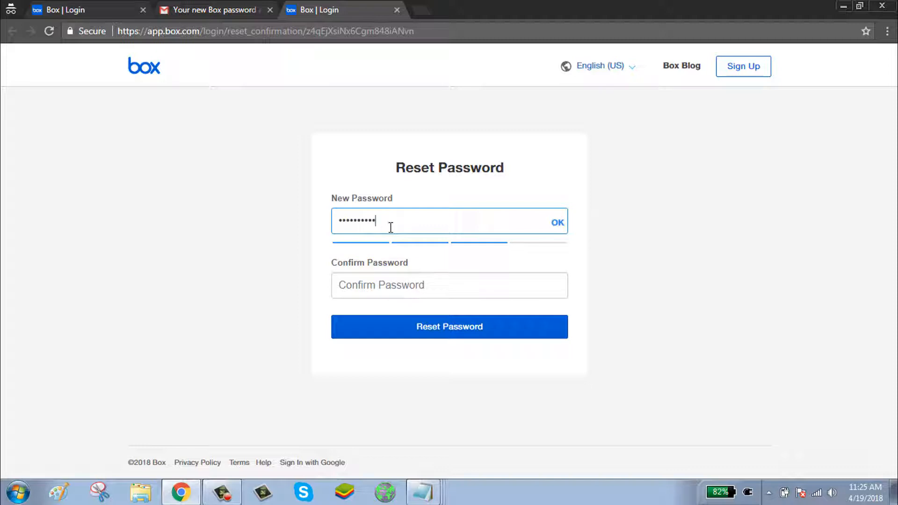
pyautogui.click(449, 284)
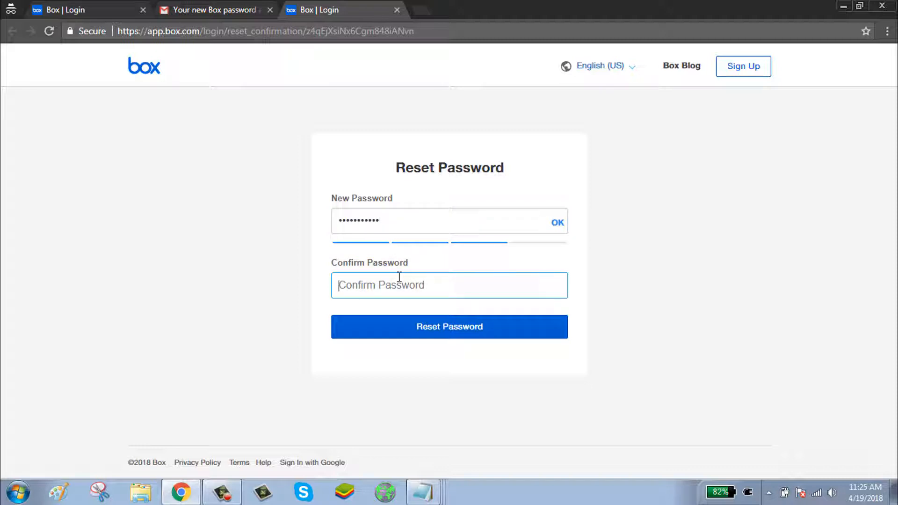
pyautogui.write('•••')
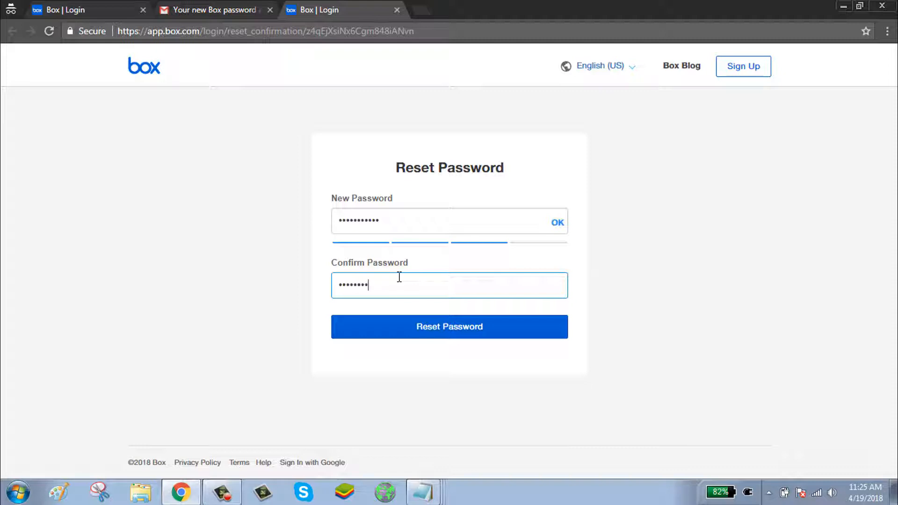
pyautogui.write('•••')
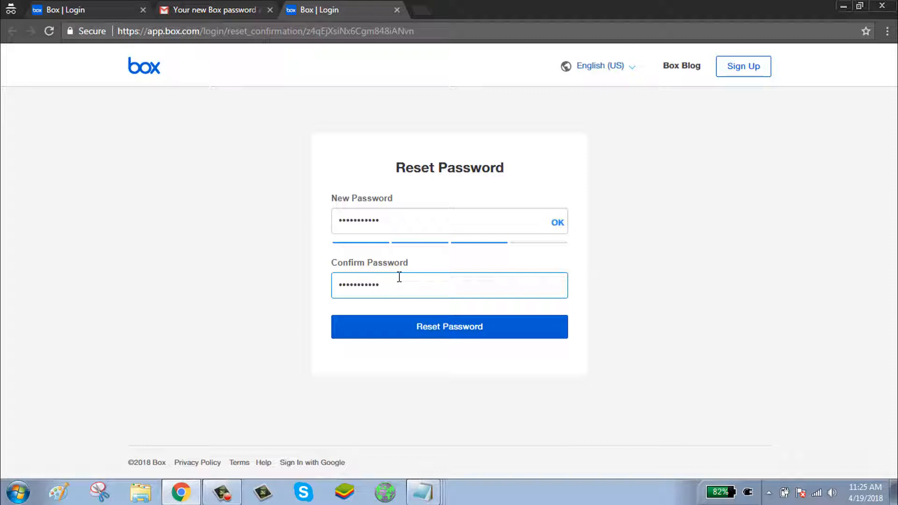
pyautogui.click(449, 326)
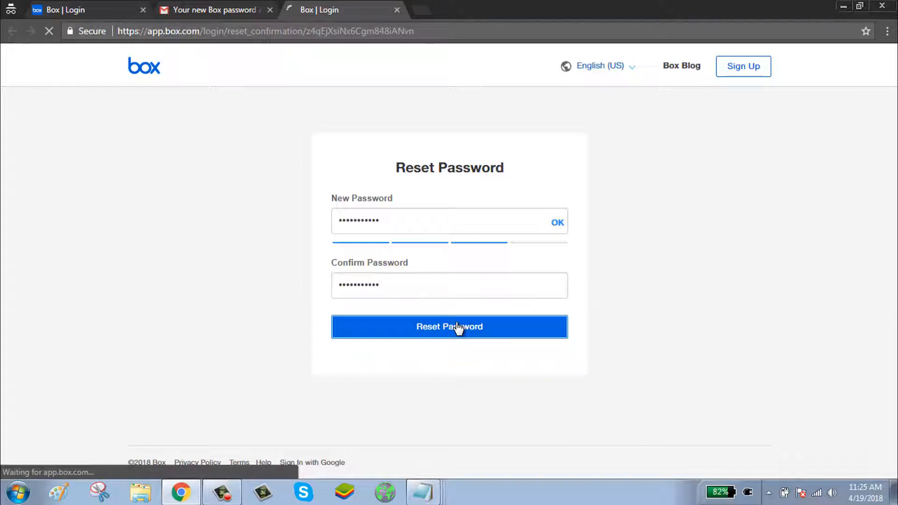
pyautogui.click(448, 327)
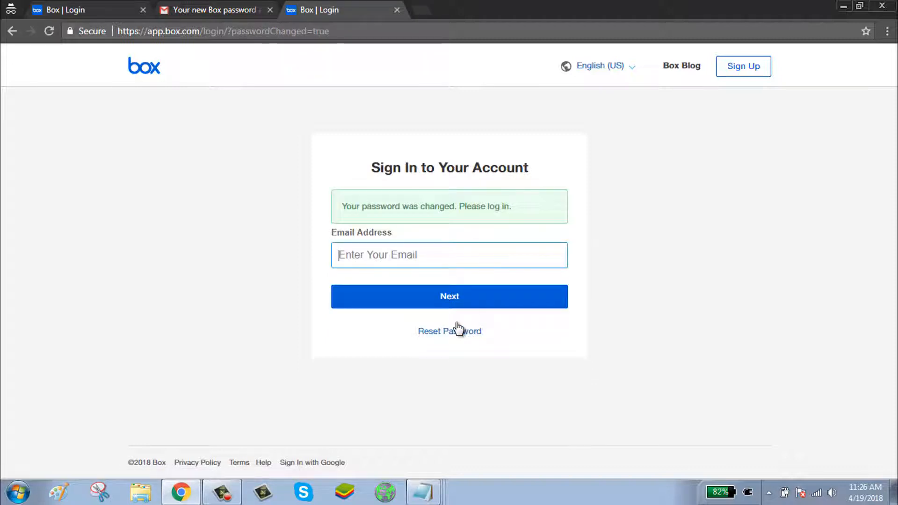